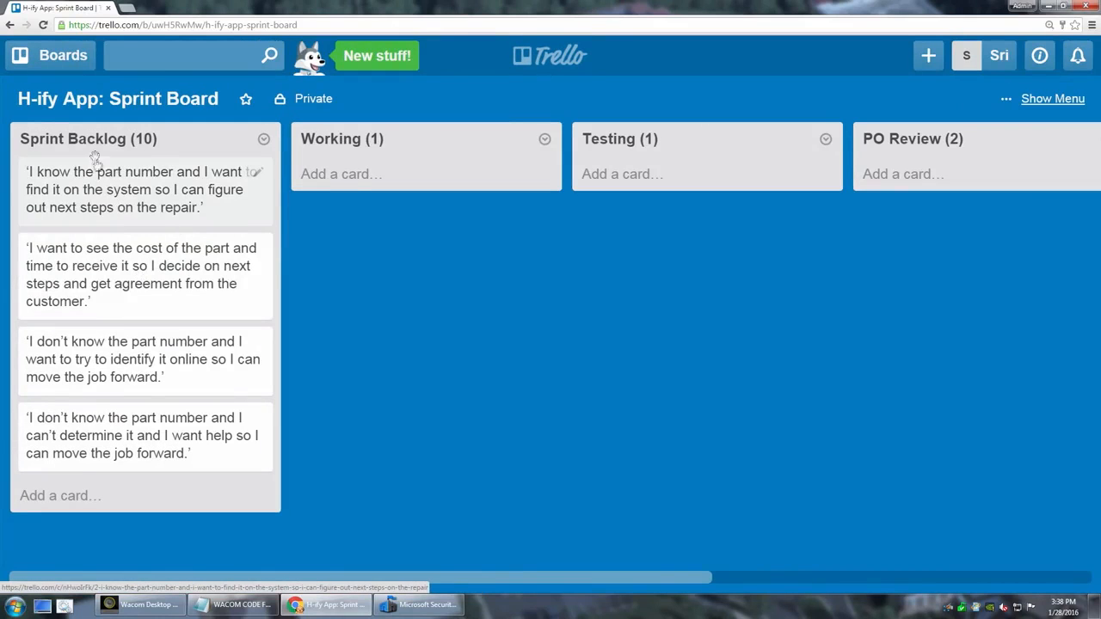
mouse_move(127, 255)
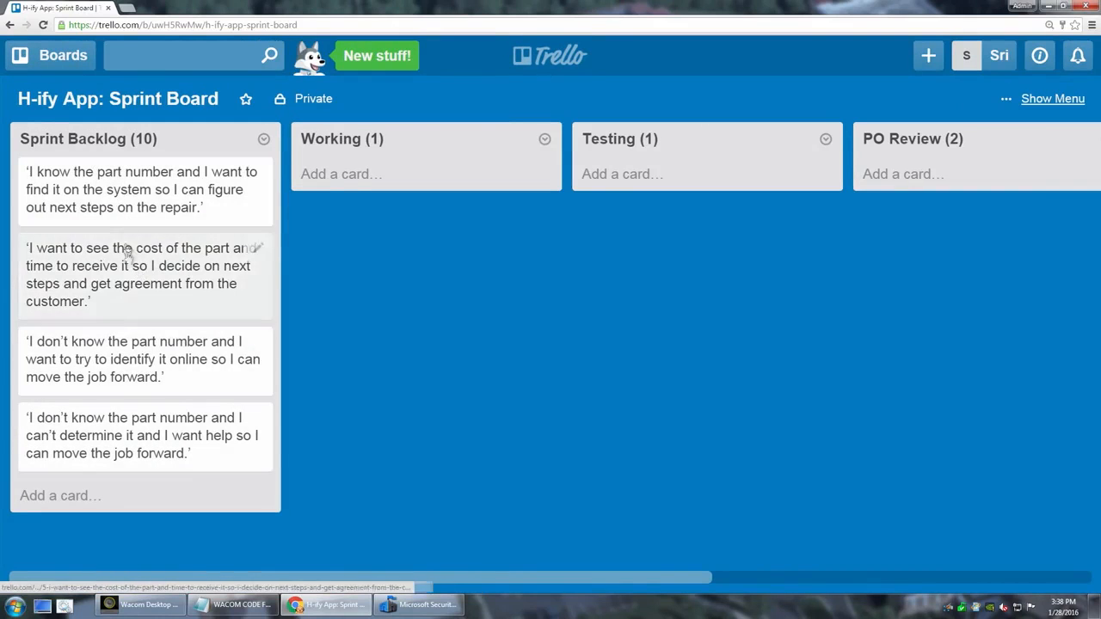
mouse_move(103, 177)
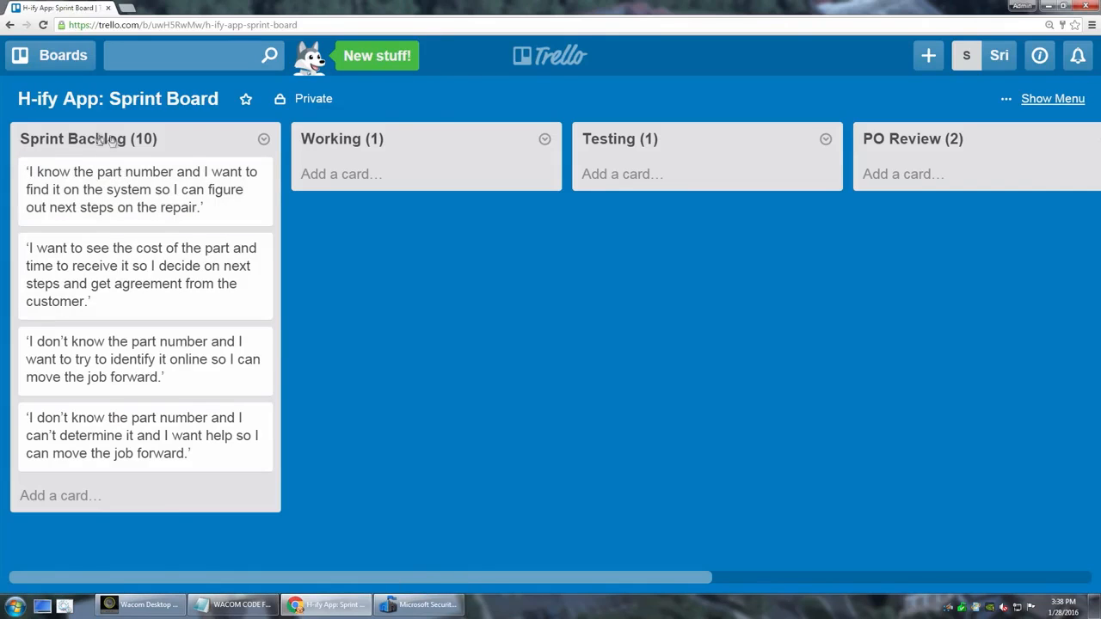
mouse_move(89, 144)
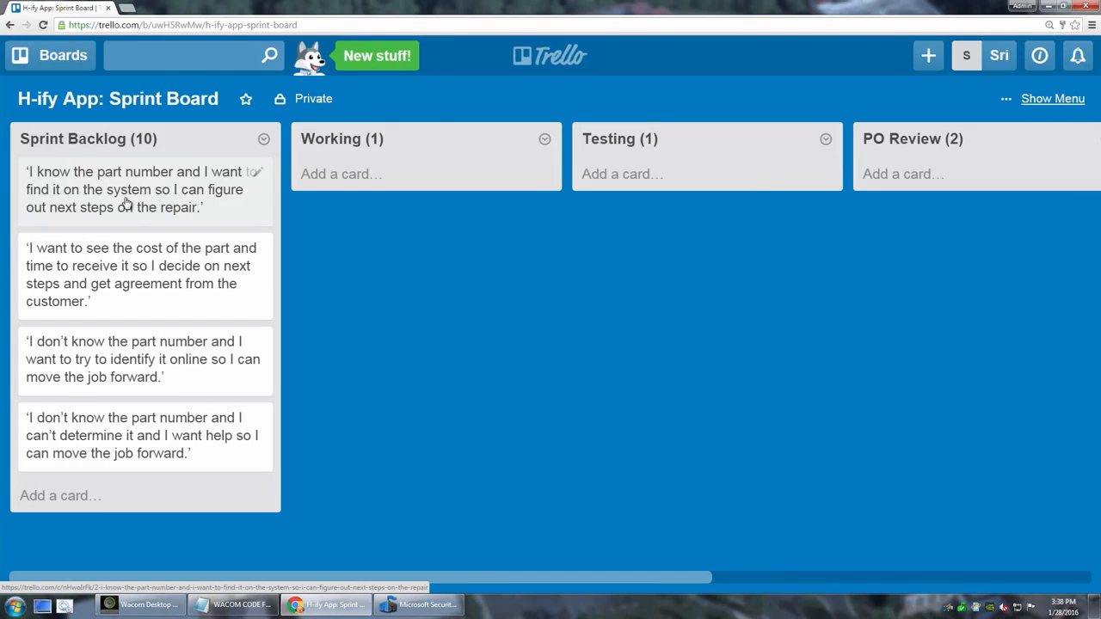
Add yourself (Sri) as a member of the first story card
left_click(137, 189)
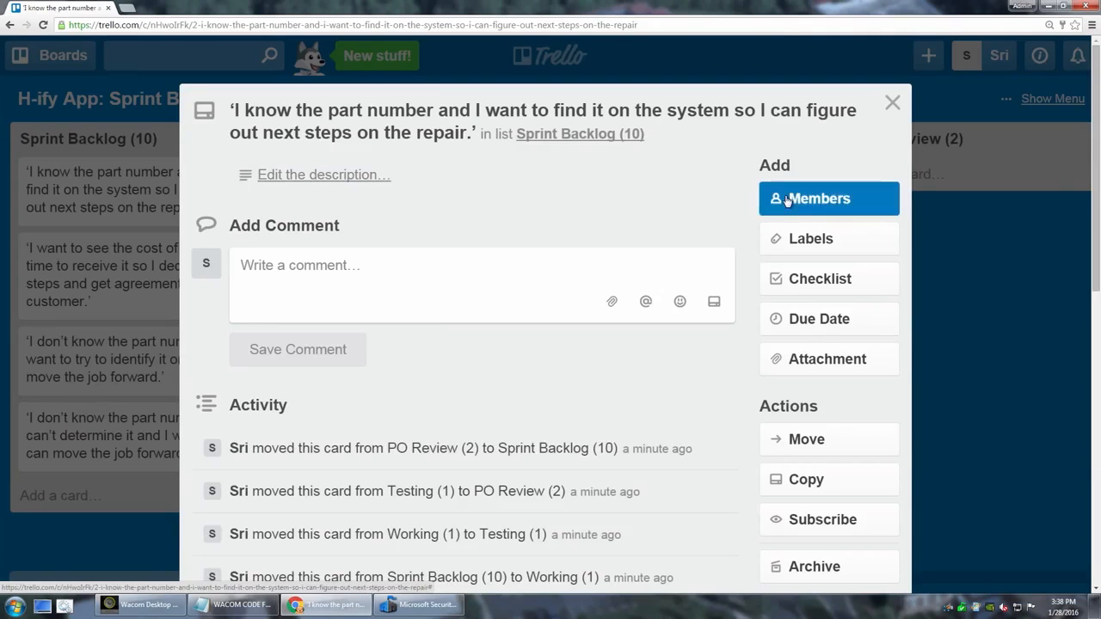
left_click(819, 199)
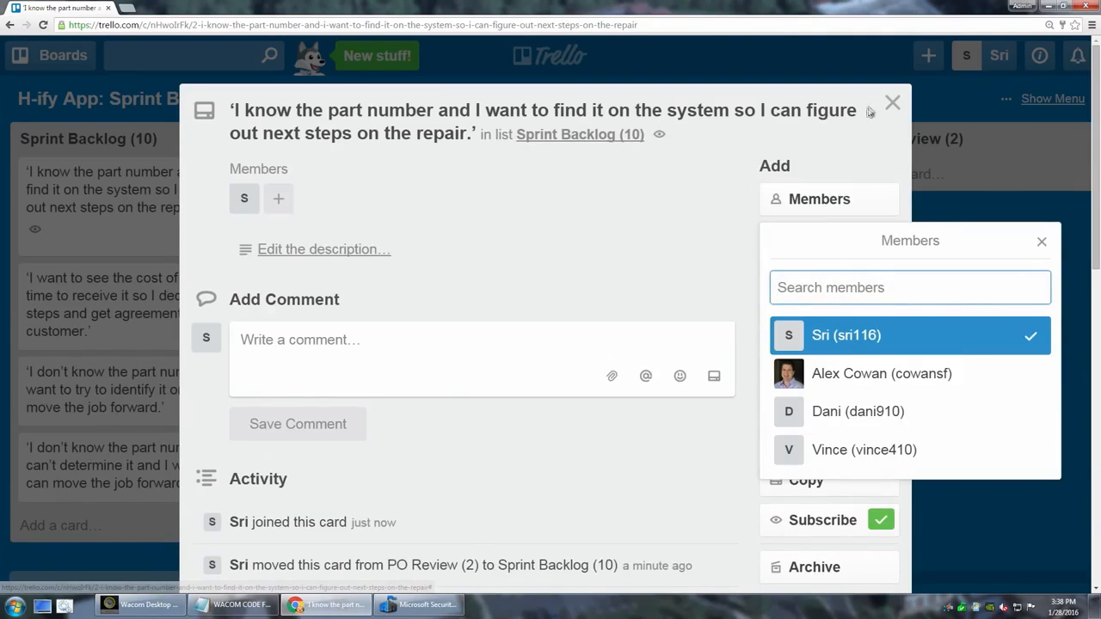
left_click(891, 103)
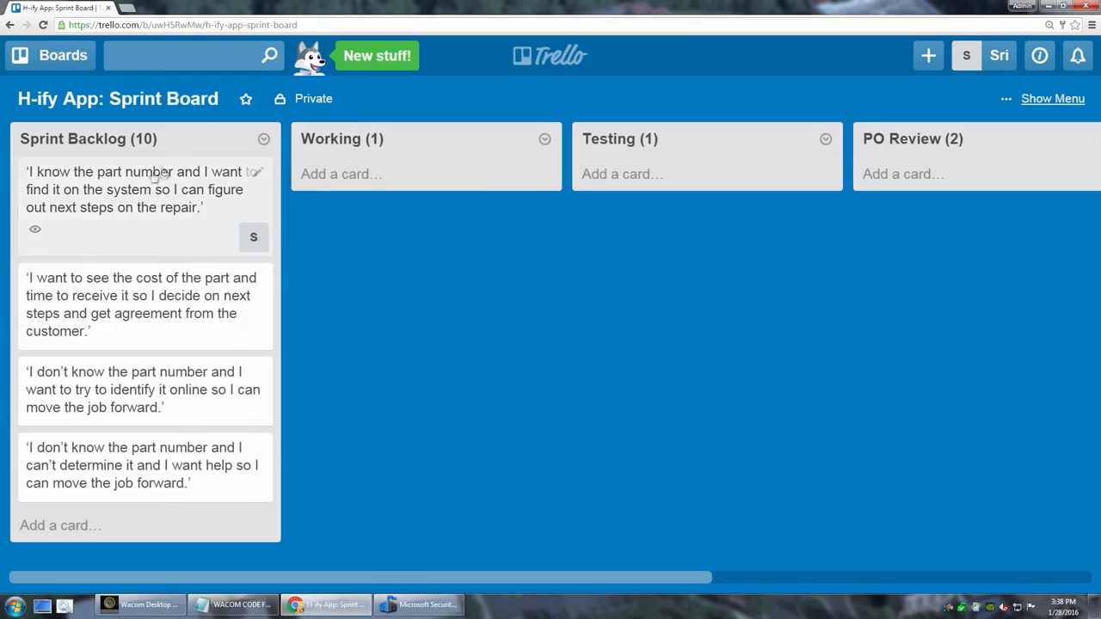
Move the first story card from Sprint Backlog into Working, then Testing
left_click_drag(144, 189, 426, 189)
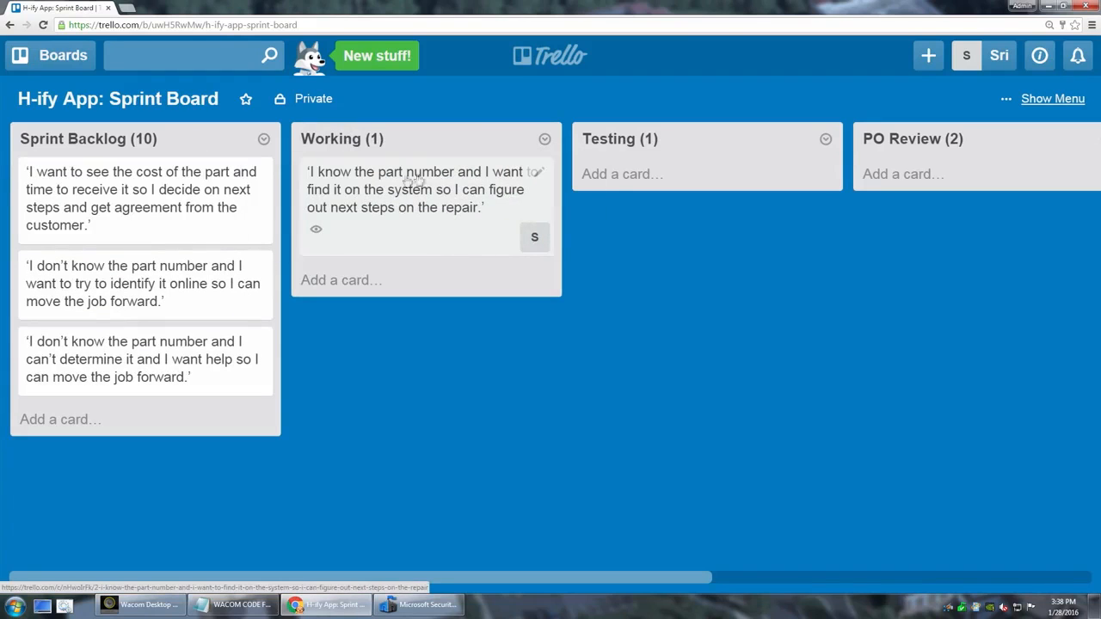
left_click_drag(416, 189, 688, 189)
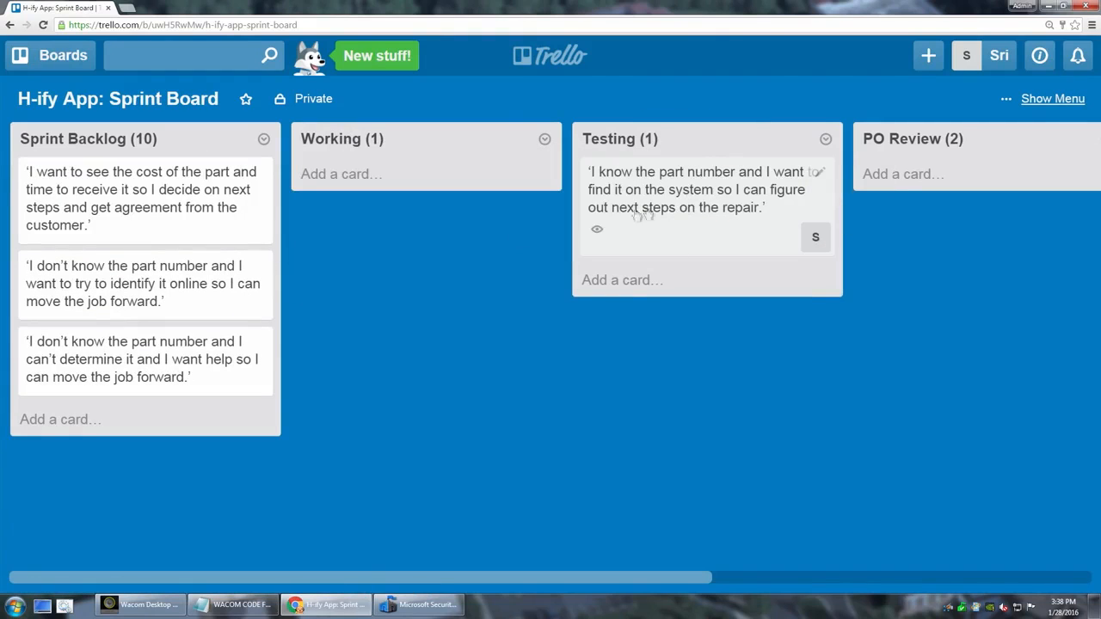
scroll("right", 3)
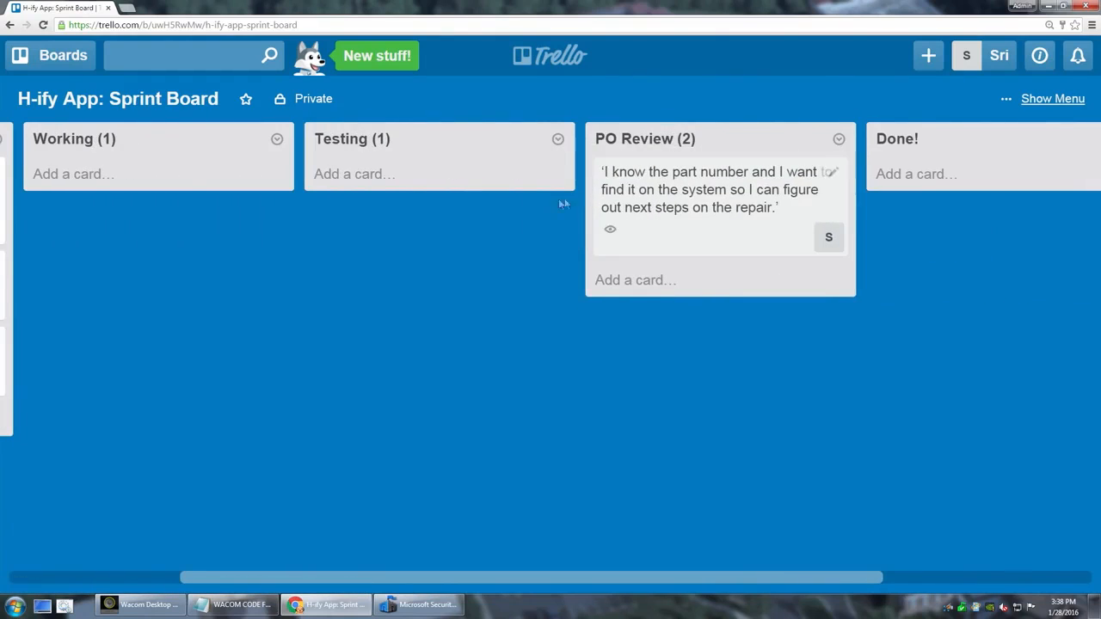
Replace yourself with Dani as the member of the card in PO Review
left_click(829, 237)
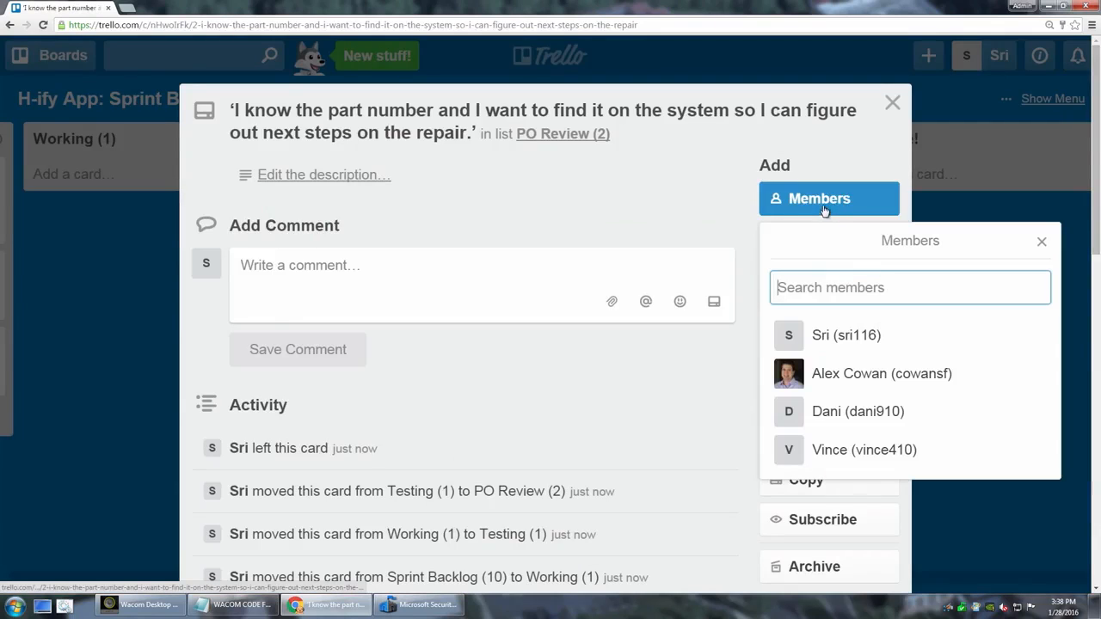
left_click(857, 411)
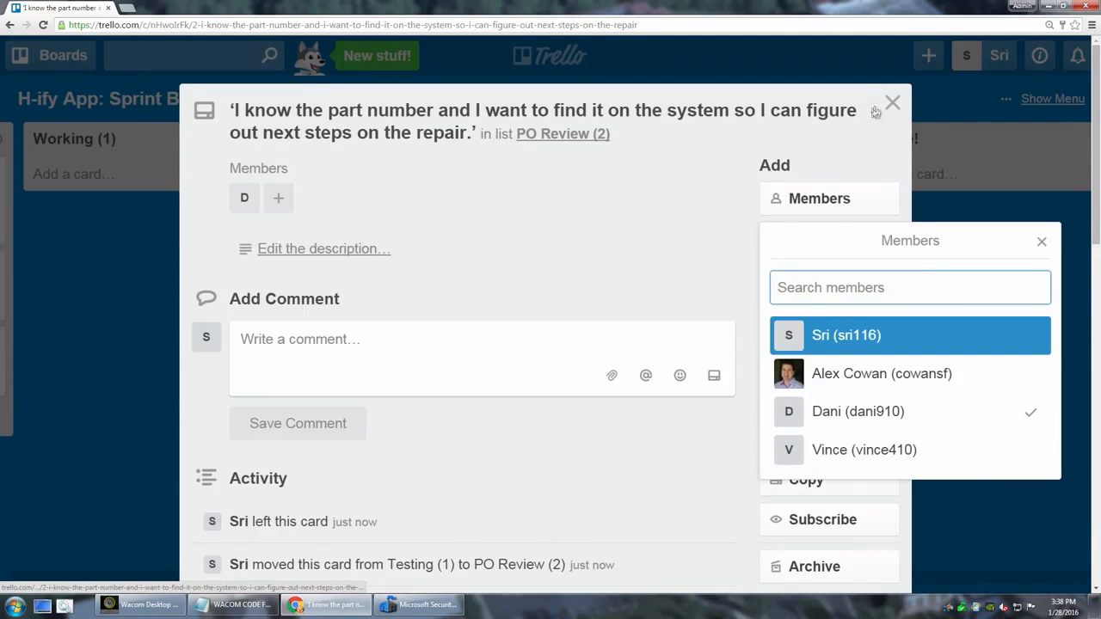
left_click(891, 103)
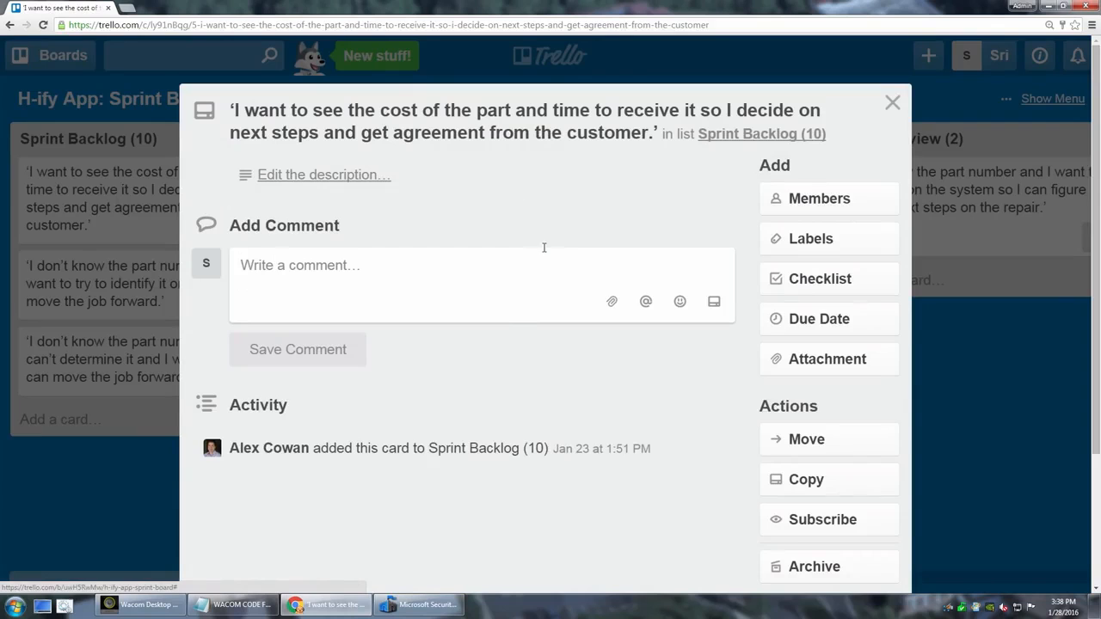
mouse_move(810, 237)
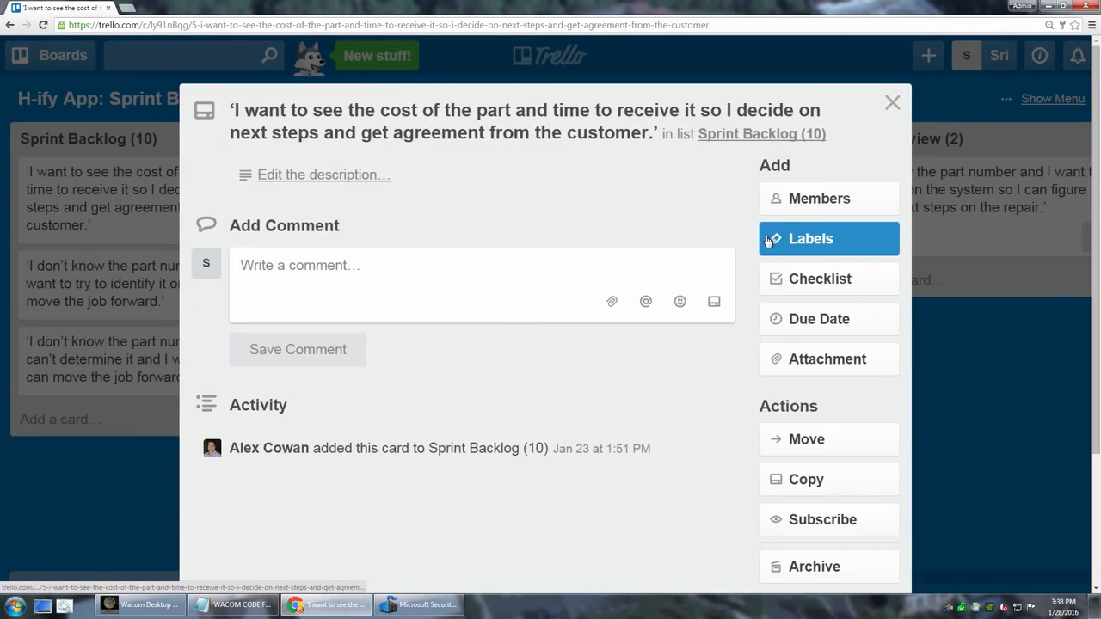
Apply the orange label to the second story card, leaving its settings unchanged
left_click(810, 238)
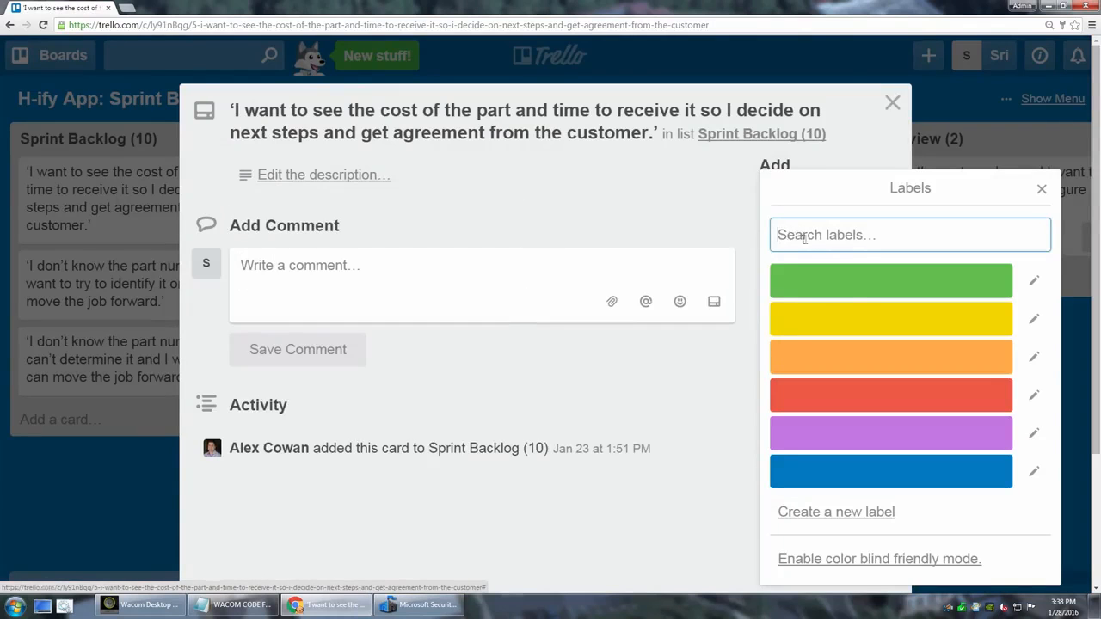
left_click(891, 281)
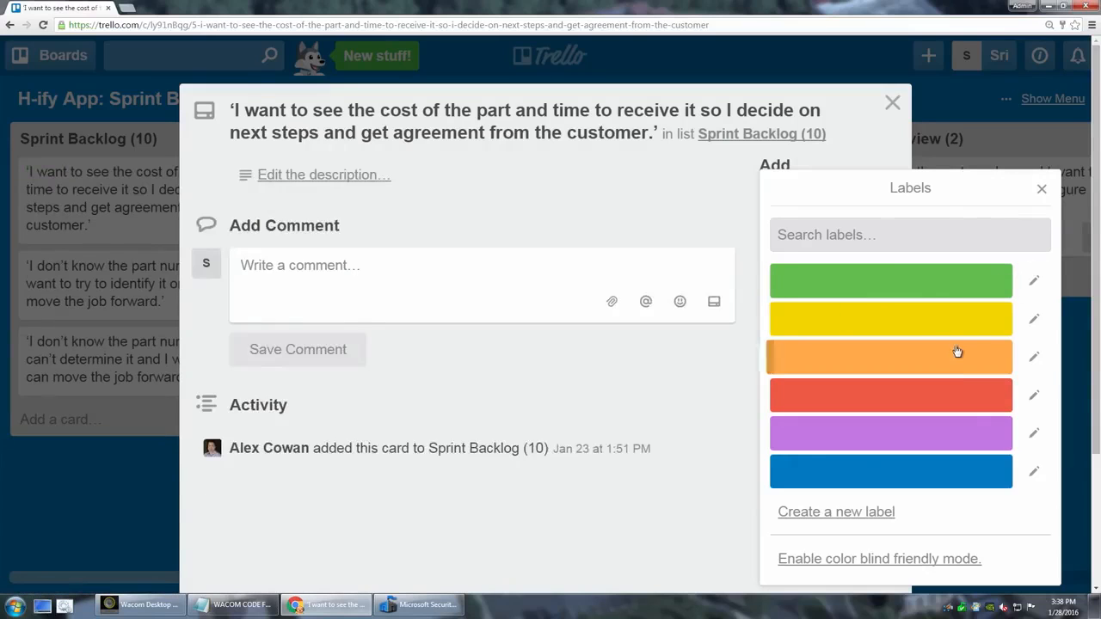
left_click(891, 356)
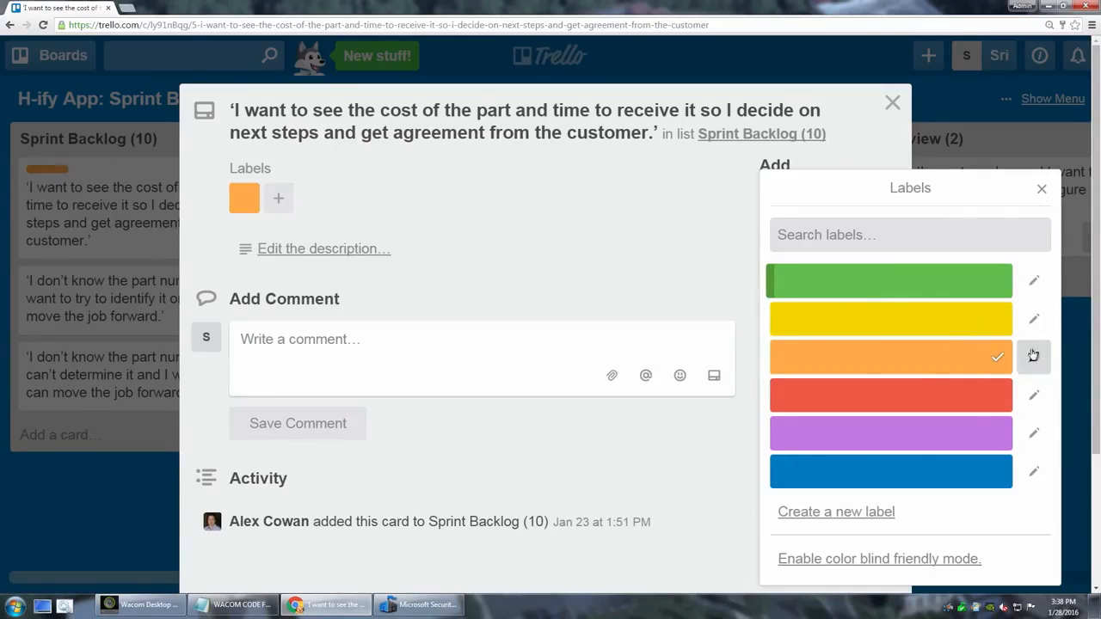
left_click(1032, 358)
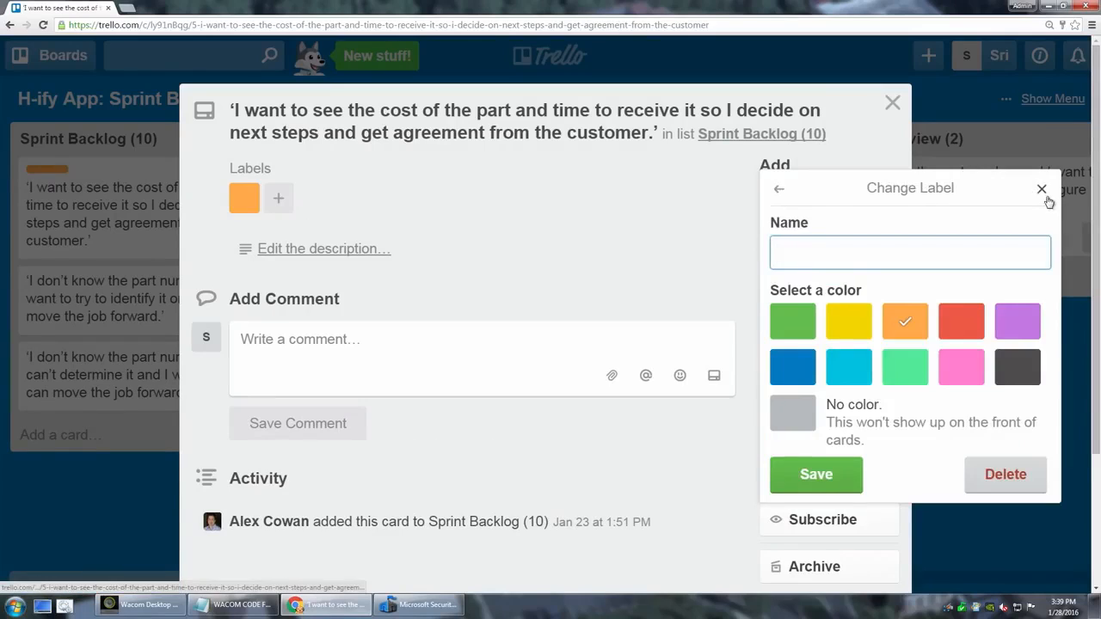
left_click(1043, 188)
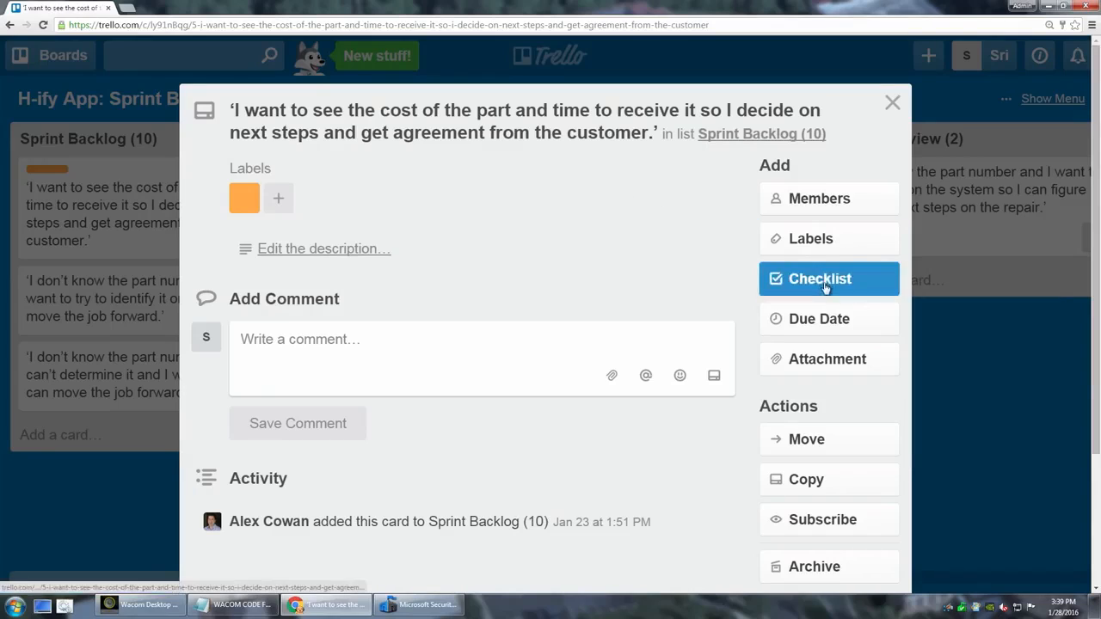
Add a checklist to the card with a single item named 'task'
left_click(819, 278)
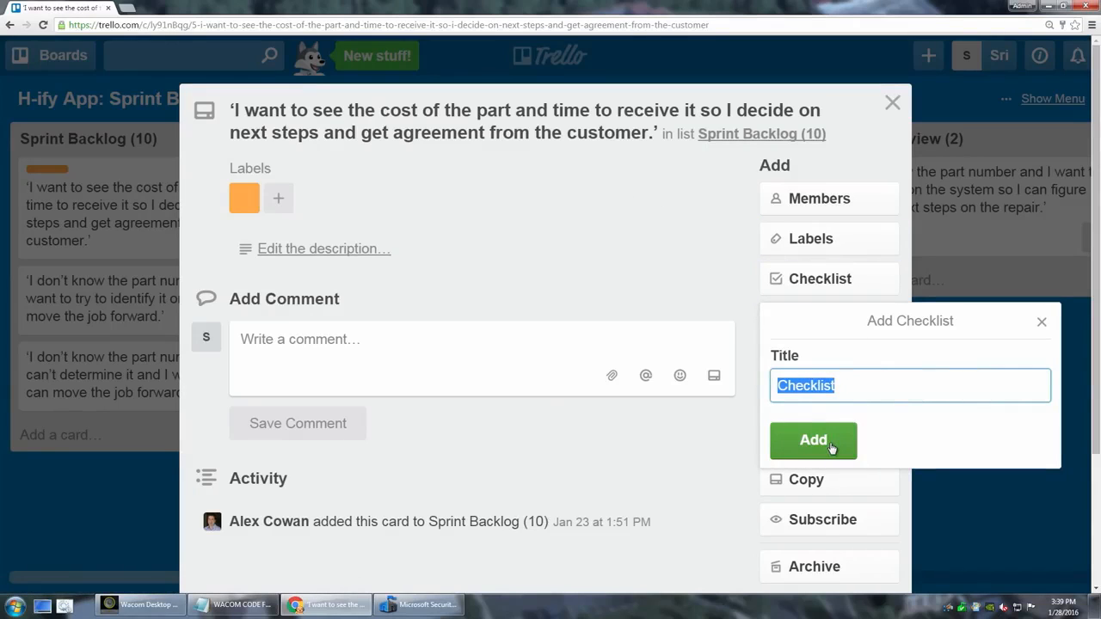
mouse_move(812, 444)
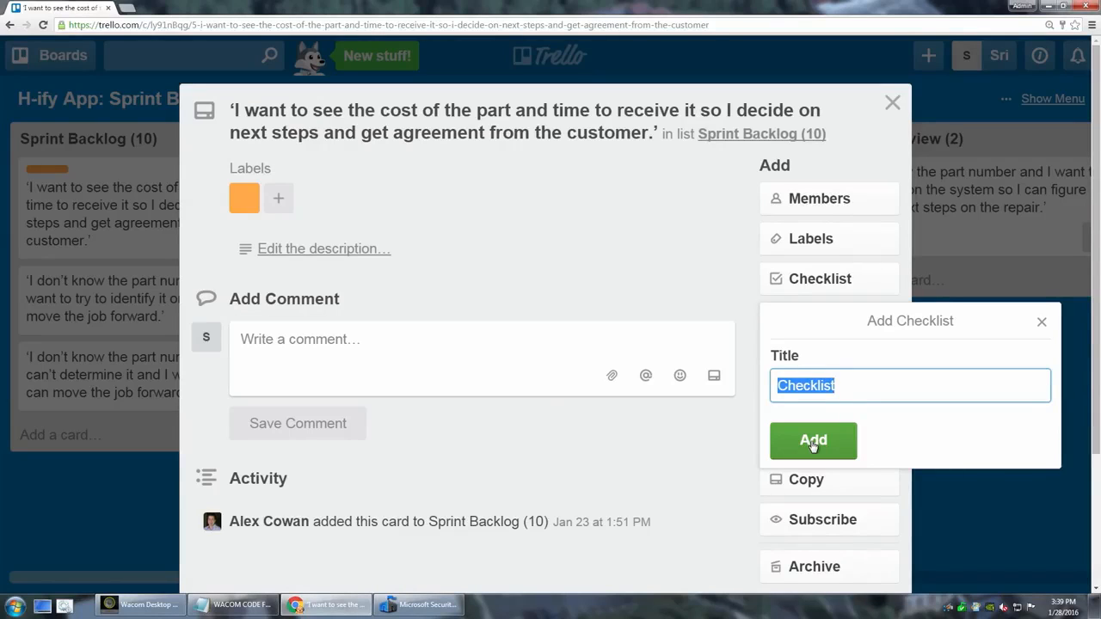
left_click(812, 440)
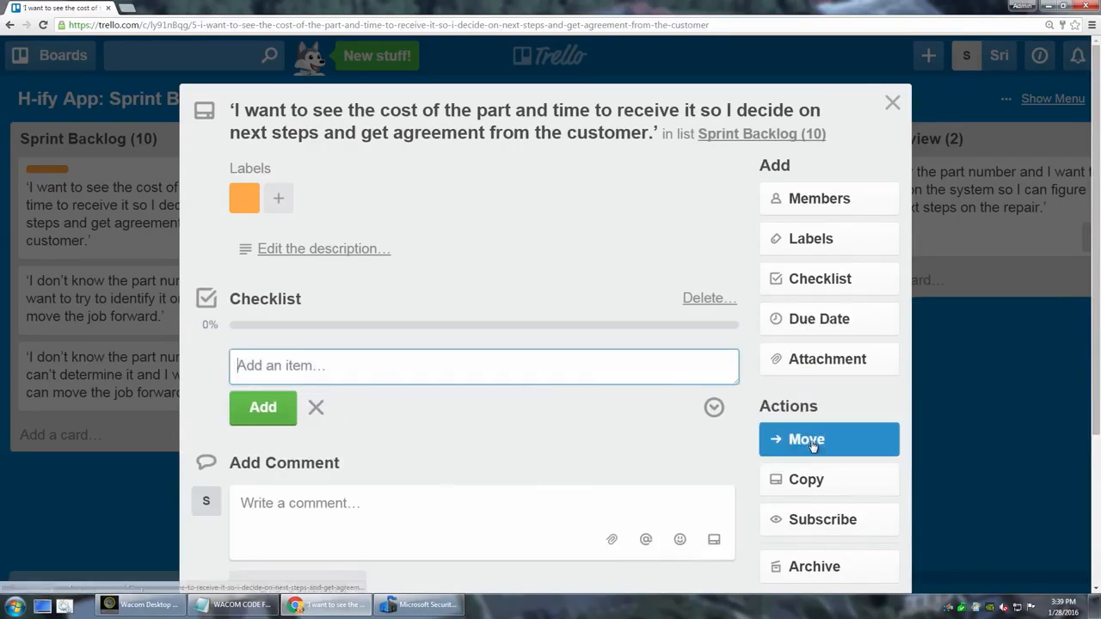
mouse_move(380, 296)
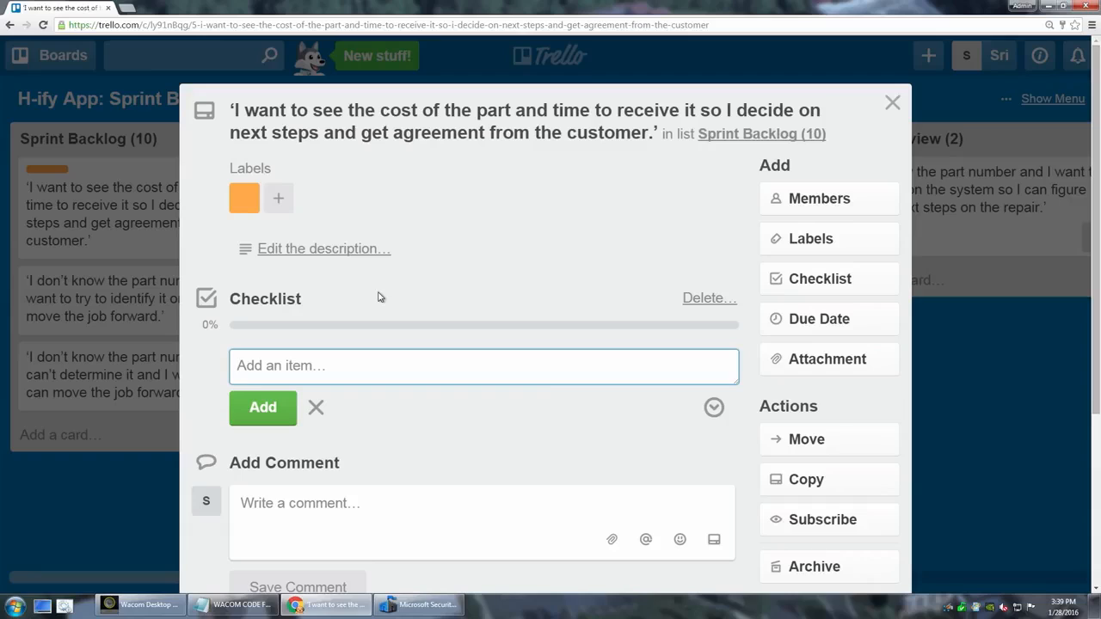
type("ta")
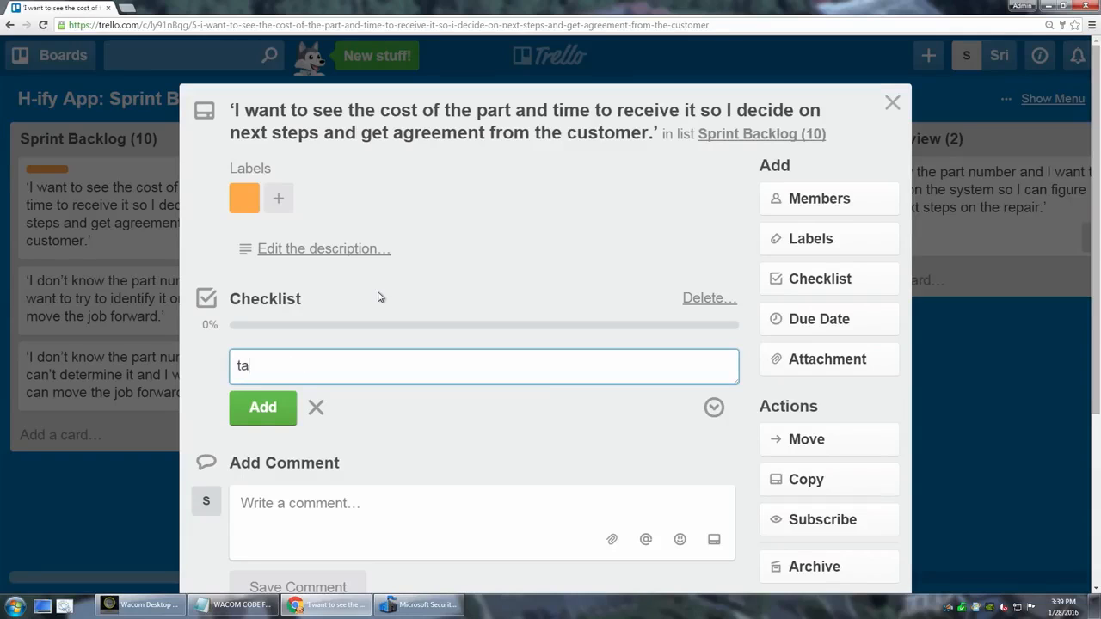
left_click(261, 408)
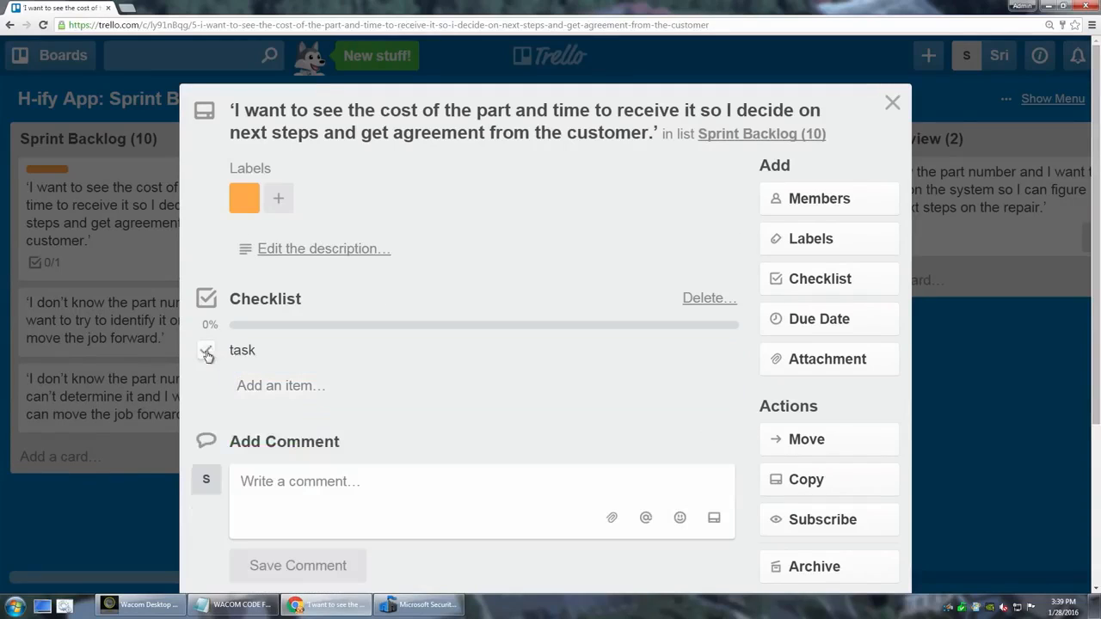
Mark the 'task' item complete and return to the board showing 1/1
left_click(207, 351)
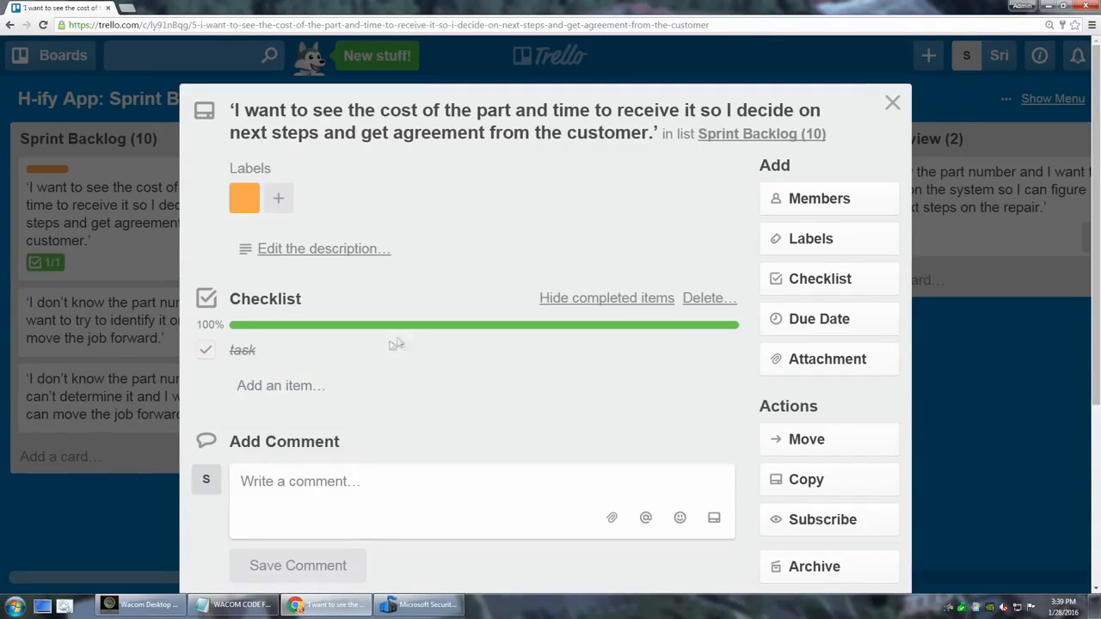
left_click(891, 101)
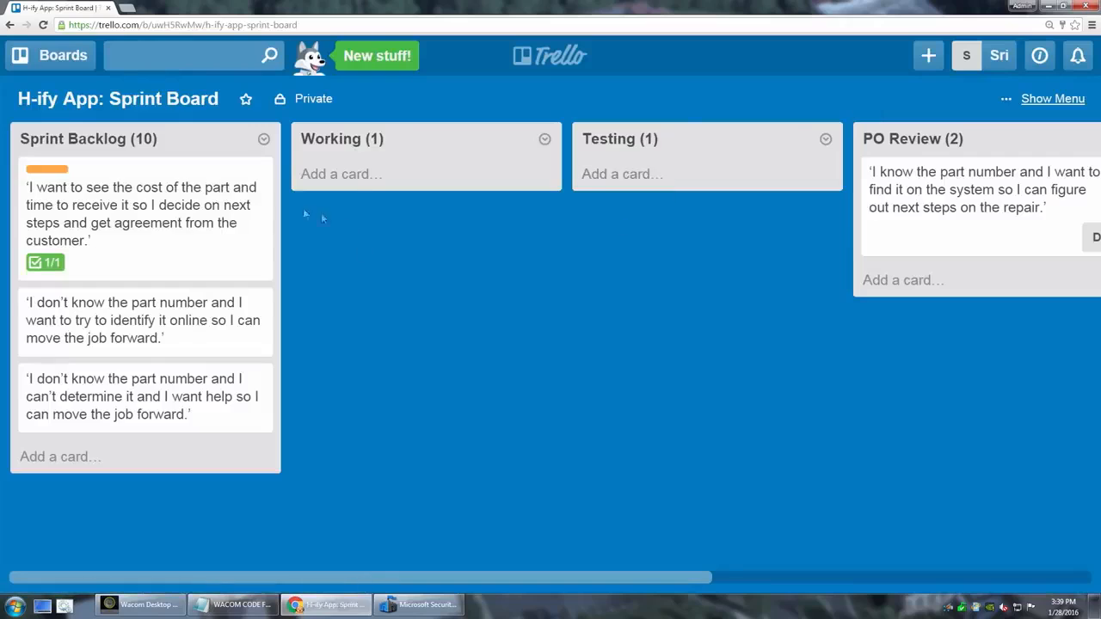